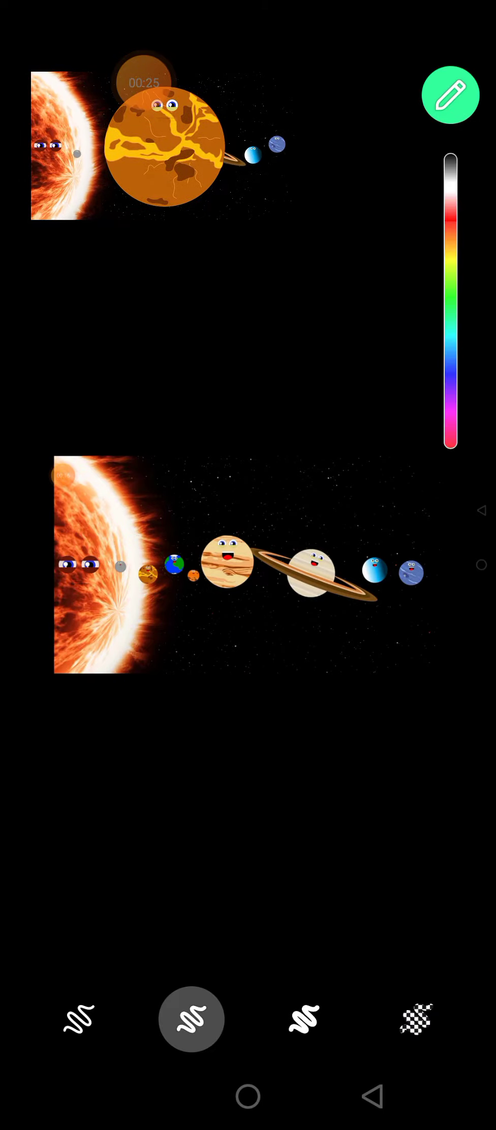
Step: Select a red pen with the thinnest stroke for drawing on the screenshot
left_click(451, 95)
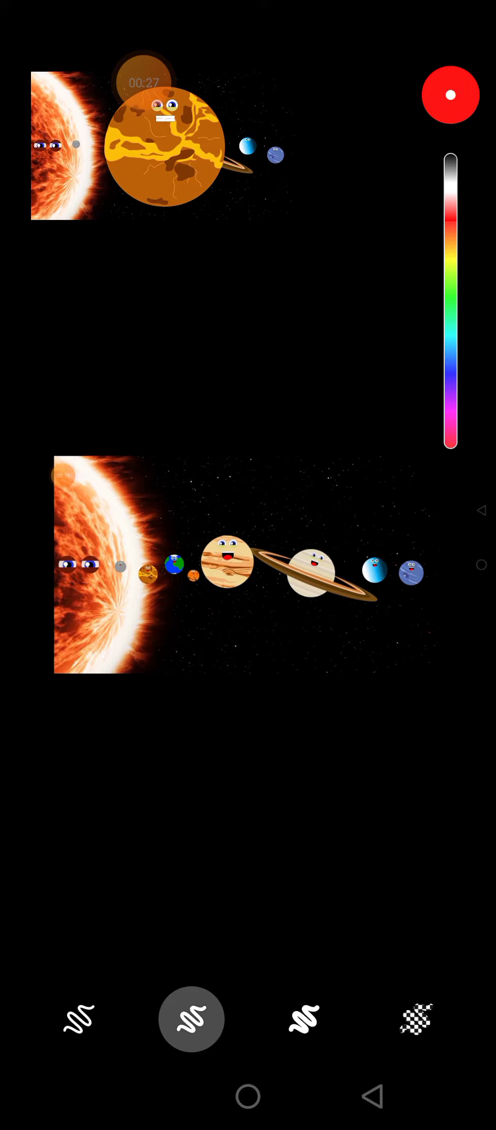
left_click(451, 94)
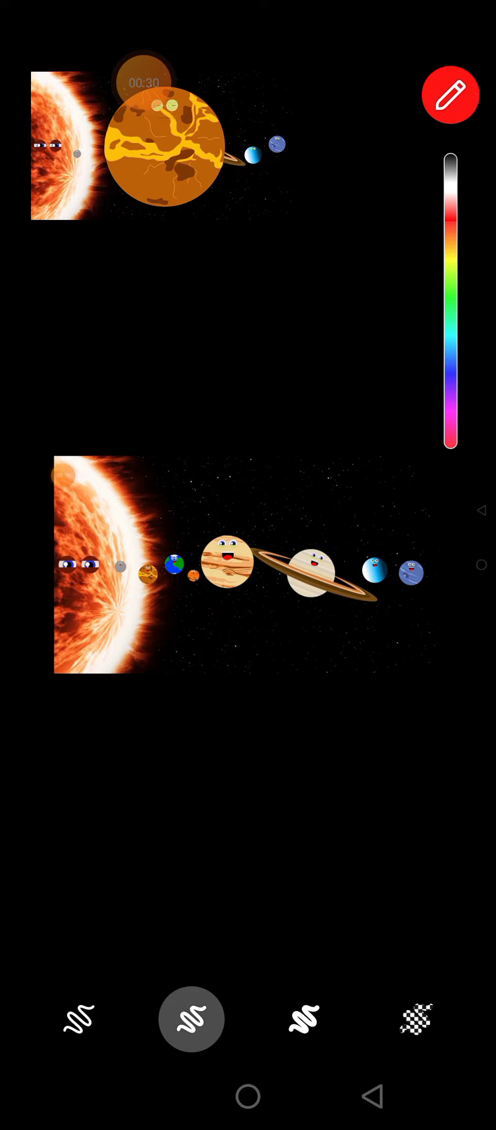
left_click(79, 1019)
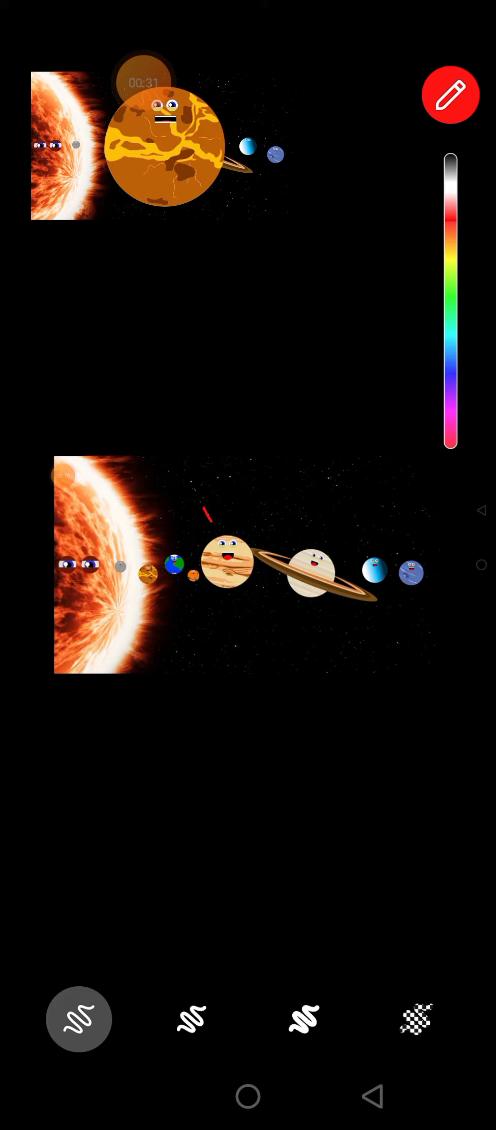
Step: Paint pink over the Sun and handwrite "You will kill" across the planets
left_click_drag(204, 512, 257, 513)
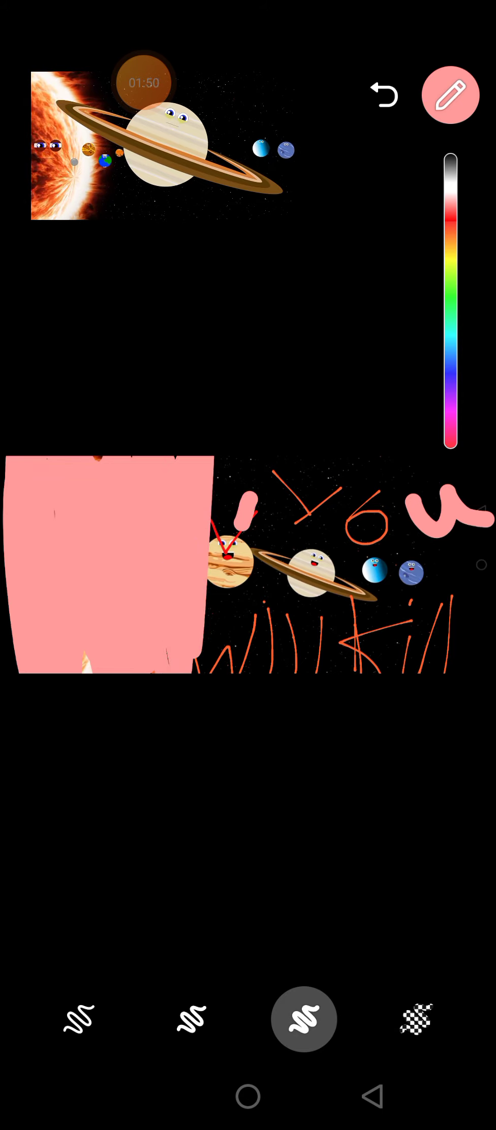
Step: Reopen the pencil on the zoomed image and switch to a thicker stroke for pink paint
left_click(451, 94)
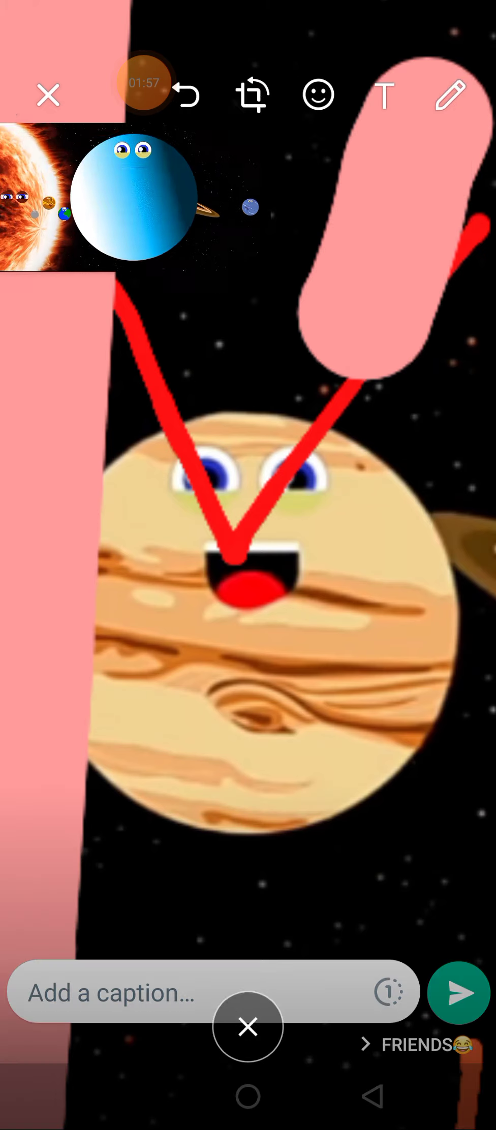
left_click(451, 94)
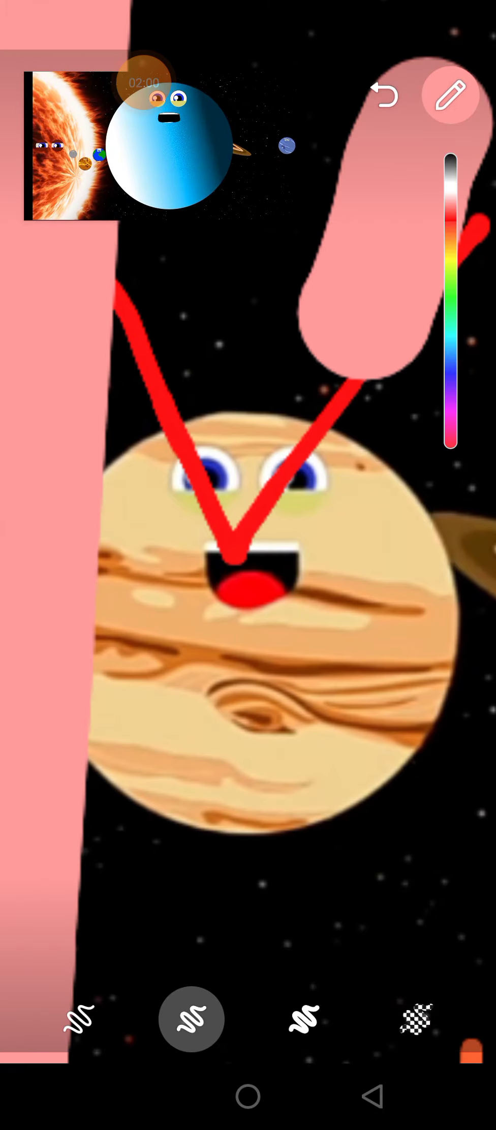
left_click(303, 1019)
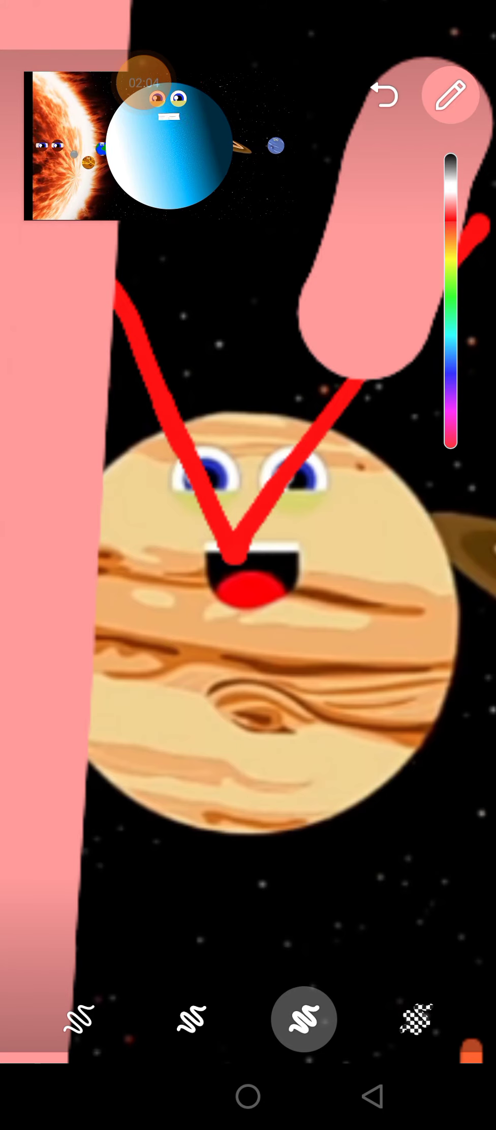
left_click(191, 1020)
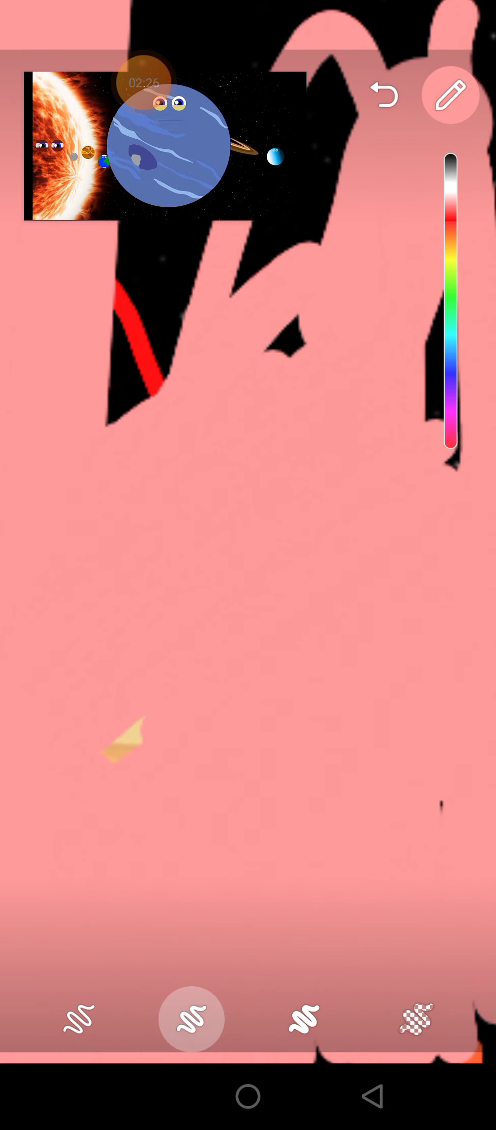
Step: Switch to red and handwrite big letters "I wi" over the pink paint
left_click(452, 95)
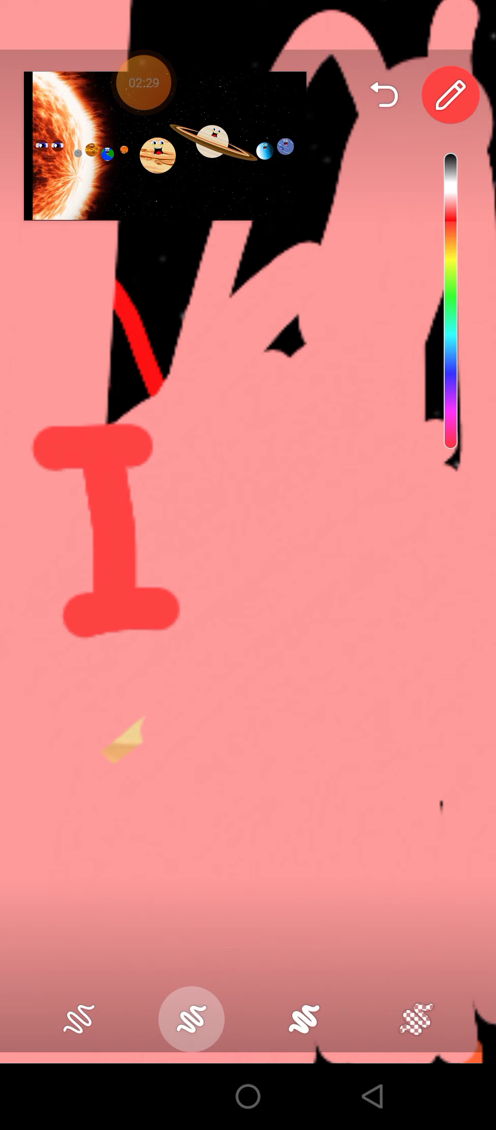
left_click_drag(181, 446, 332, 628)
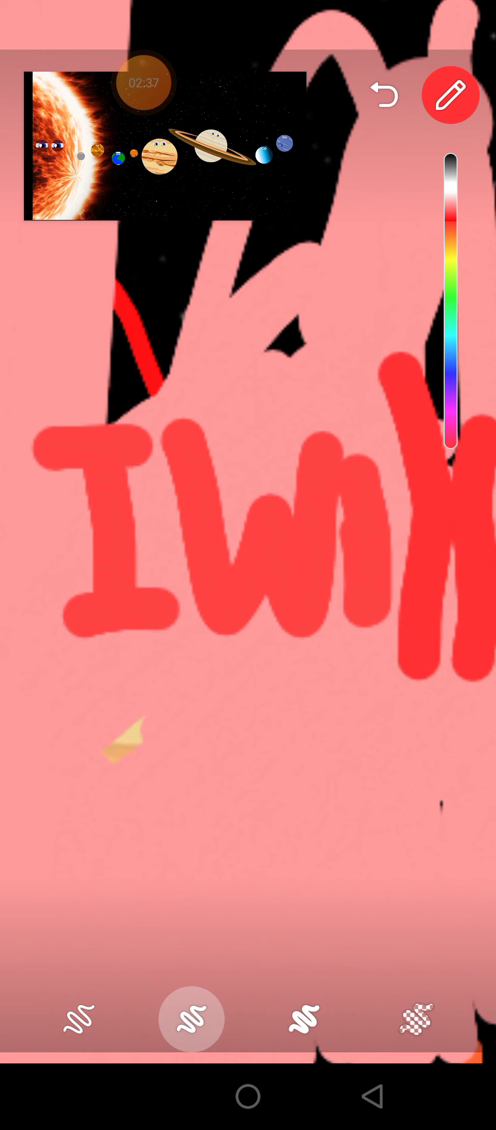
left_click_drag(79, 729, 80, 931)
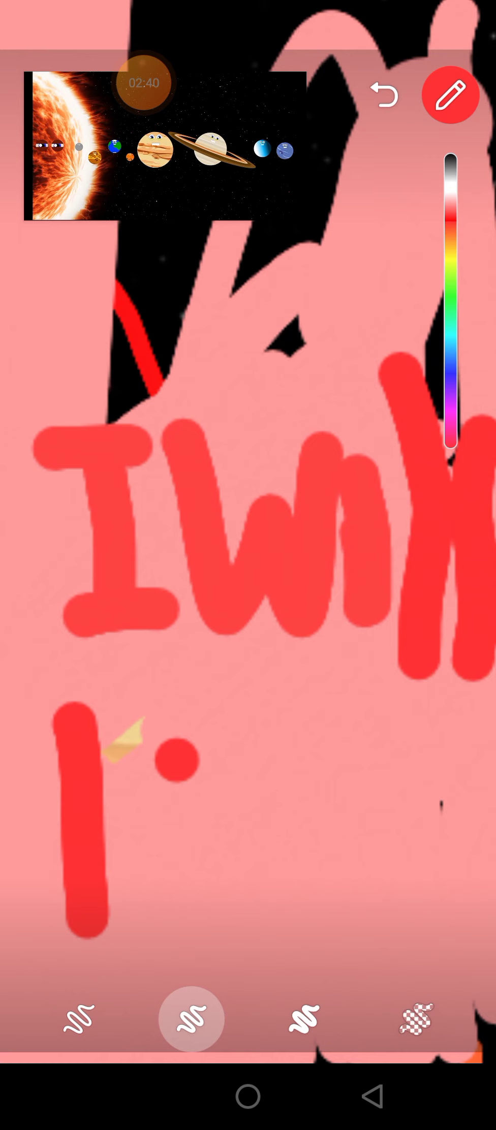